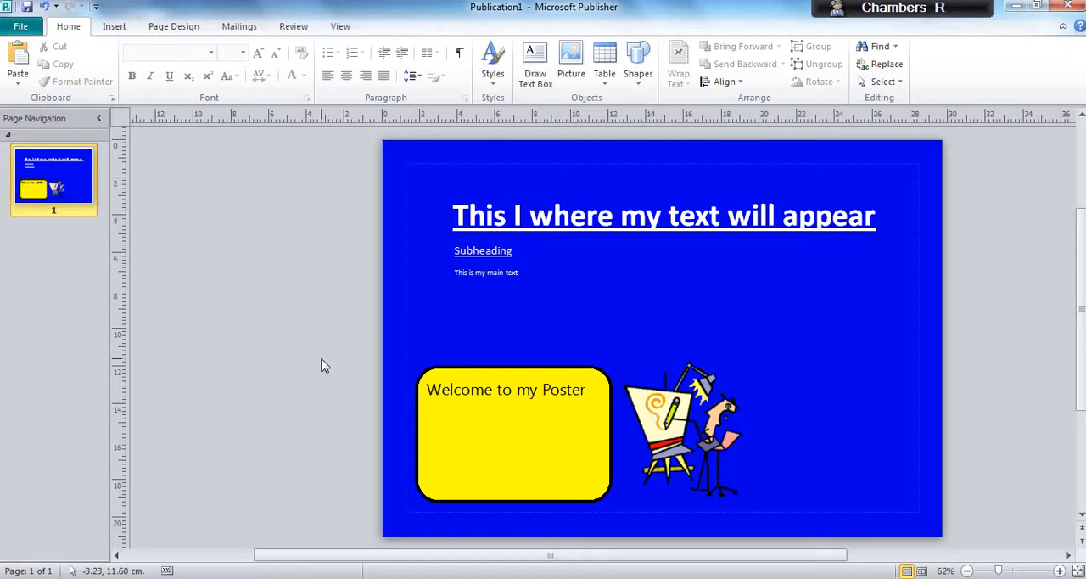
Select the heading area and bring up the Table size grid to preview 3x3
{"action": "left_click", "coordinate": [517, 185]}
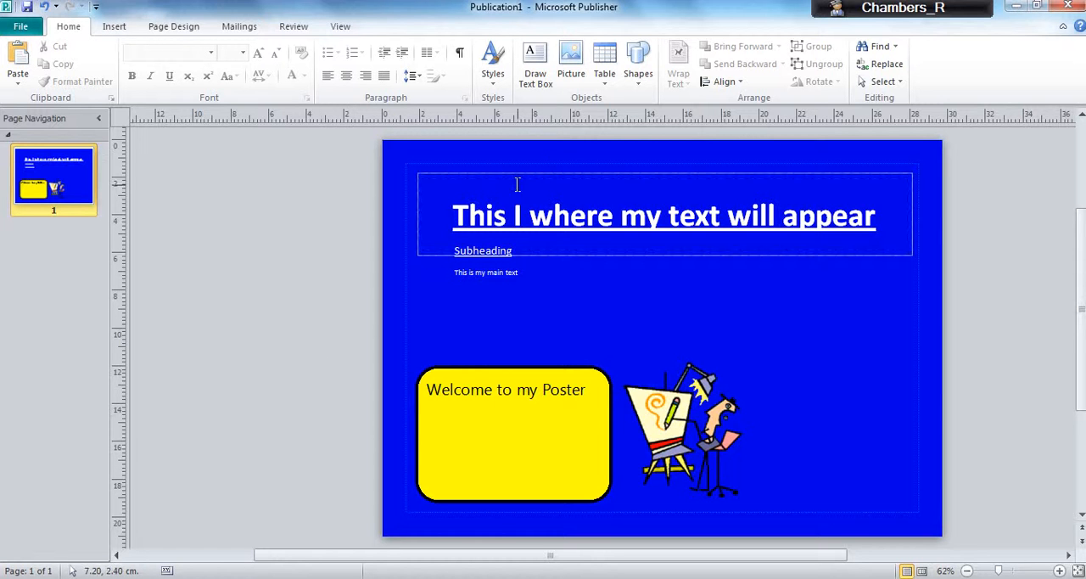
{"action": "left_click", "coordinate": [604, 59]}
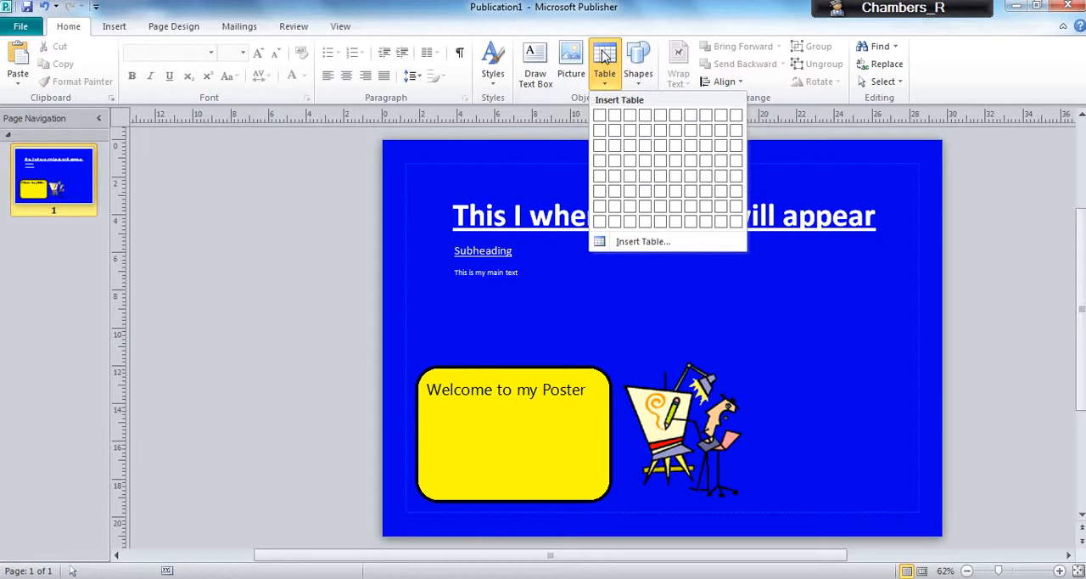
{"action": "mouse_move", "coordinate": [599, 115]}
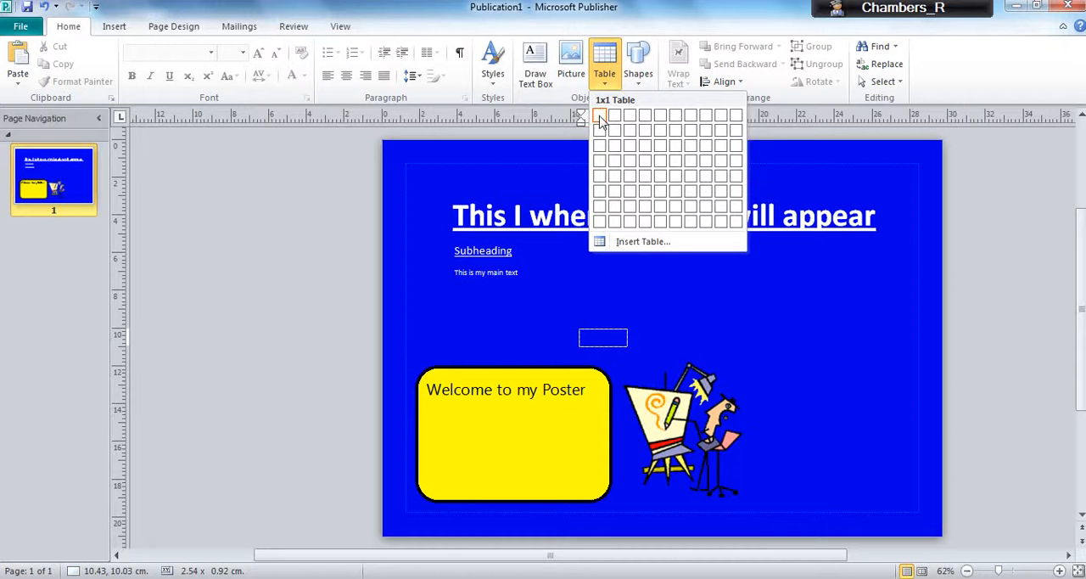
{"action": "mouse_move", "coordinate": [629, 131]}
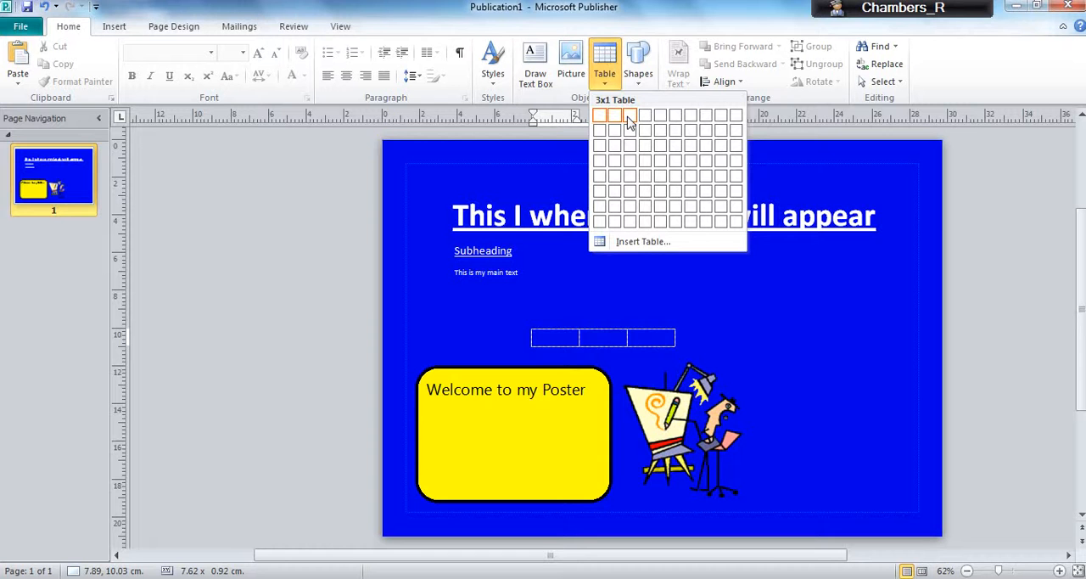
{"action": "mouse_move", "coordinate": [628, 144]}
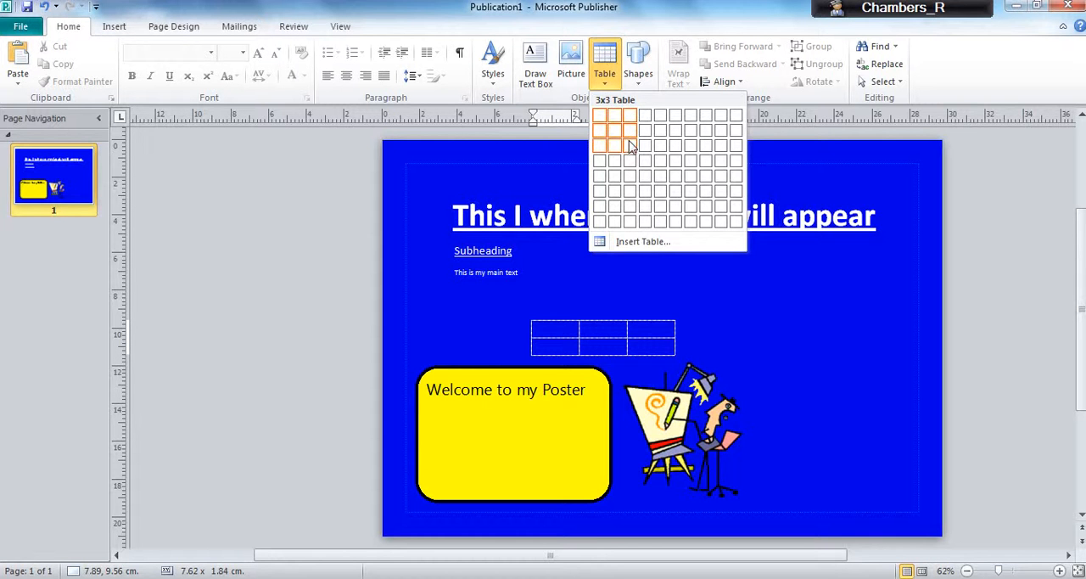
Insert a 3x3 table and drag it to the poster's right side
{"action": "left_click", "coordinate": [629, 130]}
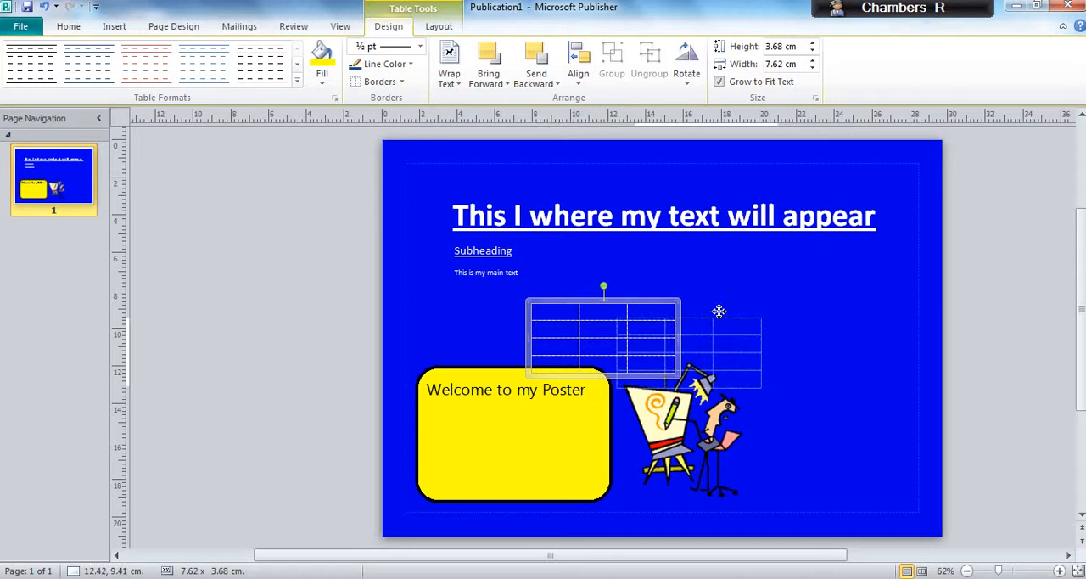
{"action": "left_click_drag", "start_coordinate": [603, 339], "coordinate": [798, 288]}
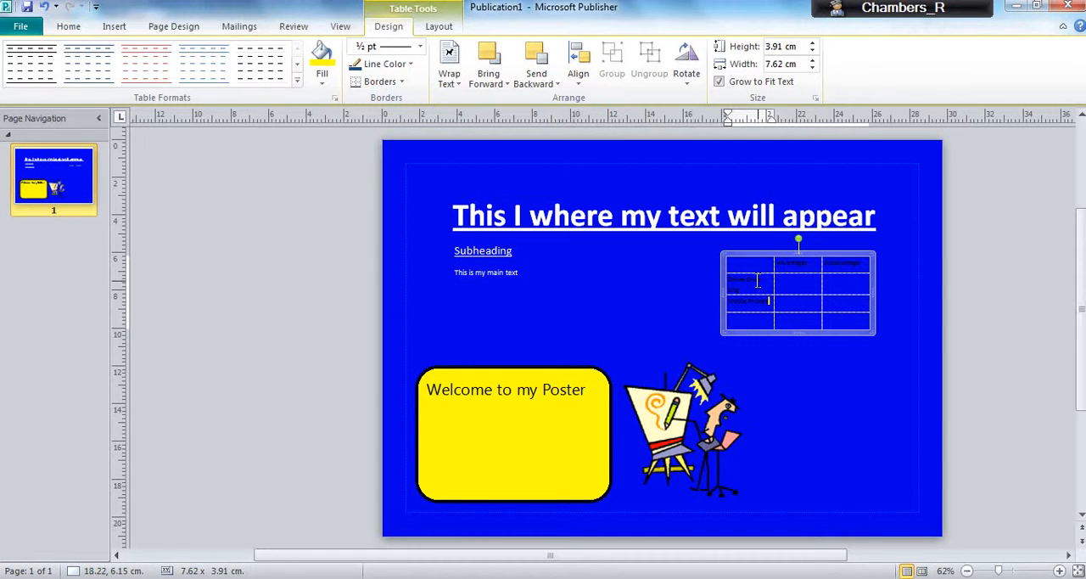
Give the selected table cells a yellow fill from Standard Colors
{"action": "left_click", "coordinate": [744, 318]}
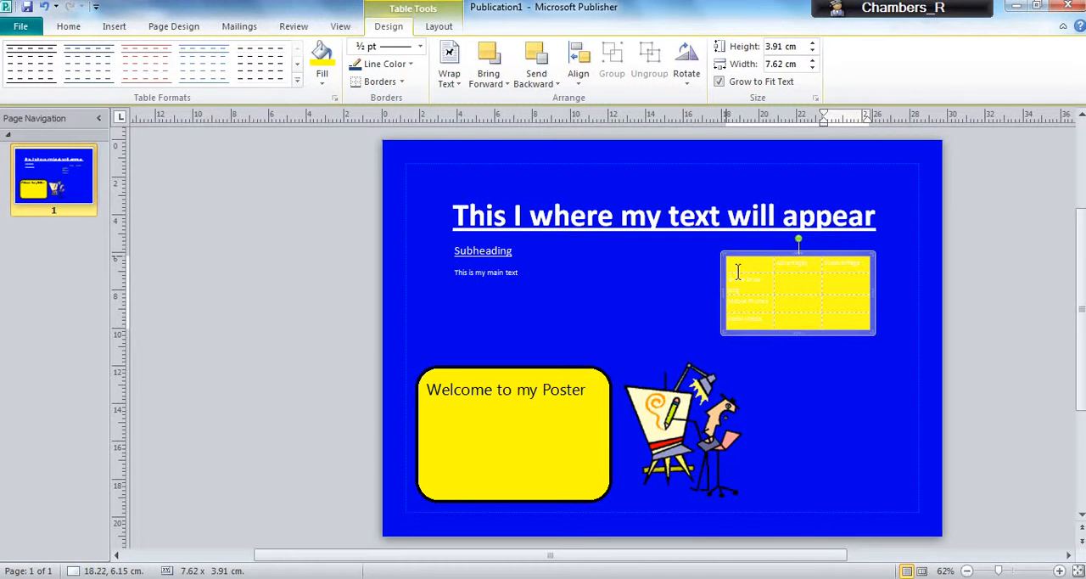
{"action": "mouse_move", "coordinate": [381, 64]}
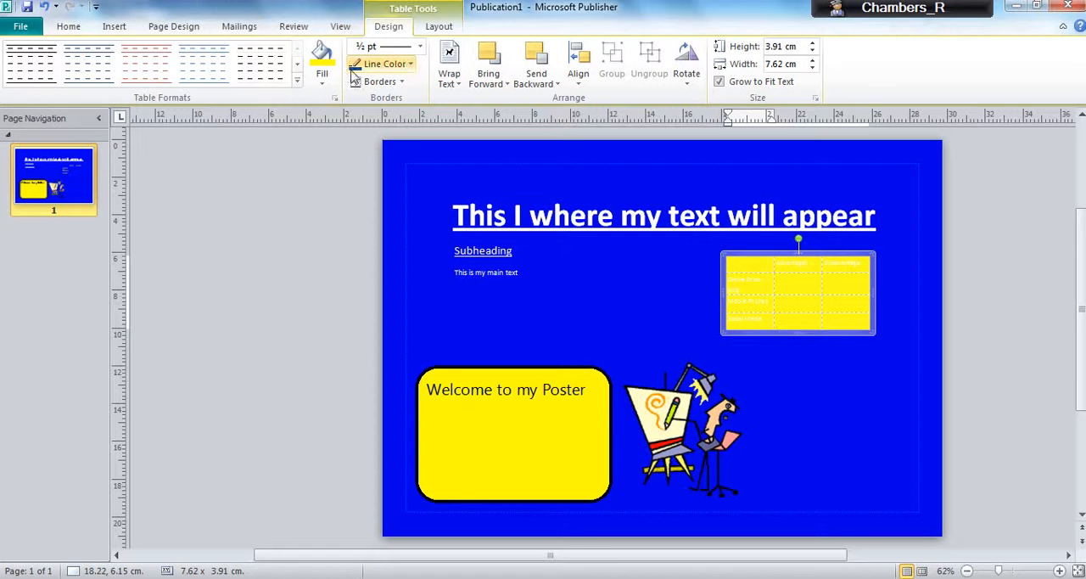
{"action": "left_click", "coordinate": [322, 59]}
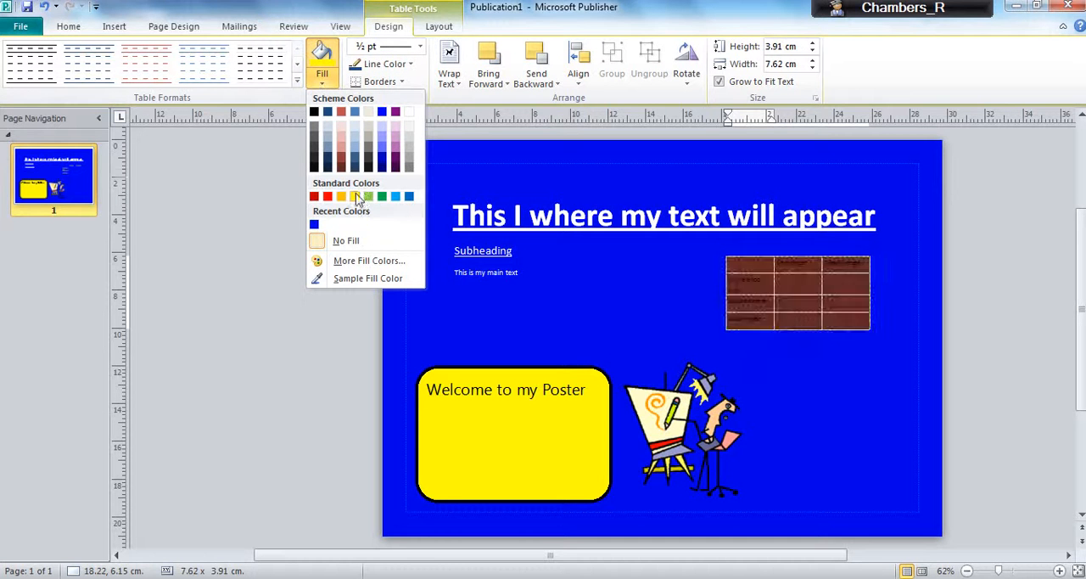
{"action": "left_click", "coordinate": [346, 240]}
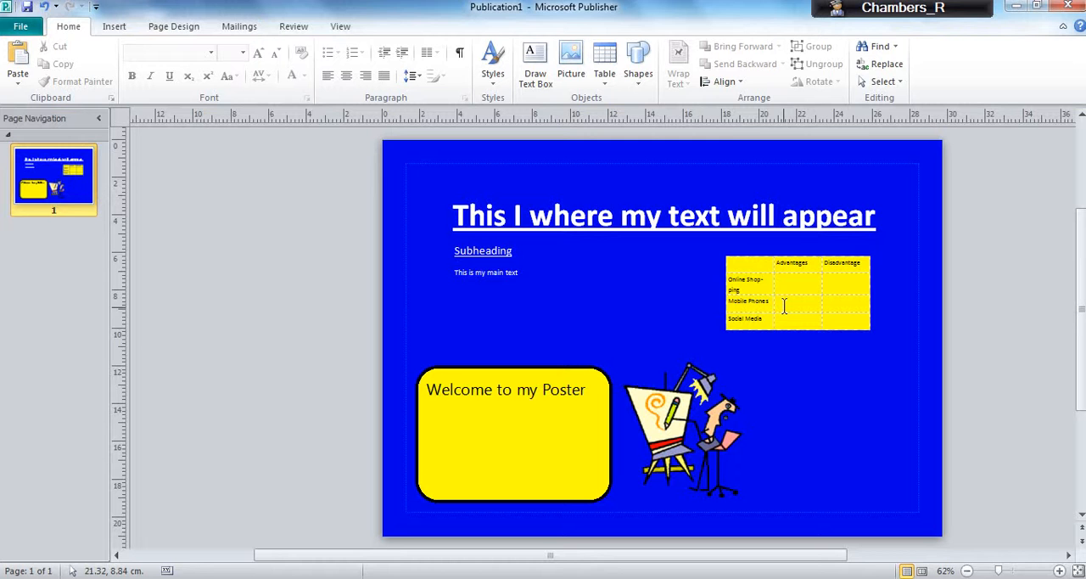
Increase the topic labels' font size and drag the table corner to enlarge it
{"action": "left_click", "coordinate": [797, 293]}
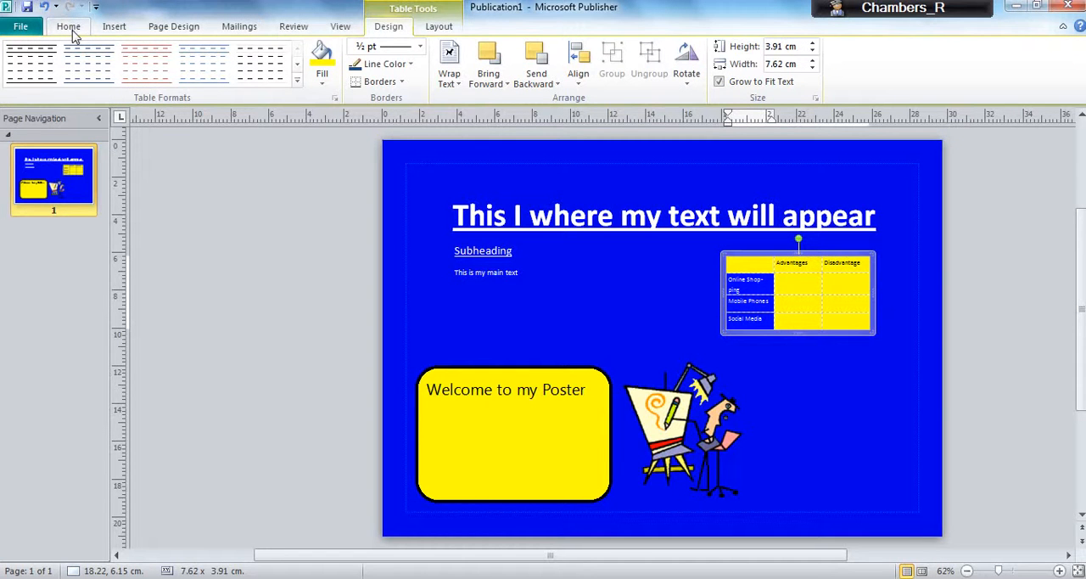
{"action": "left_click", "coordinate": [68, 27]}
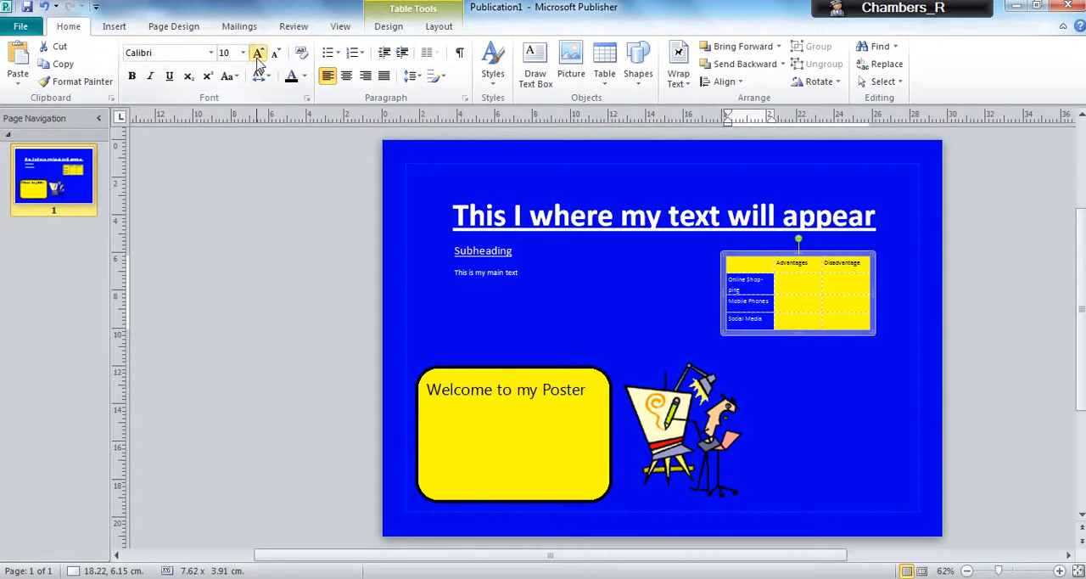
{"action": "left_click", "coordinate": [258, 52]}
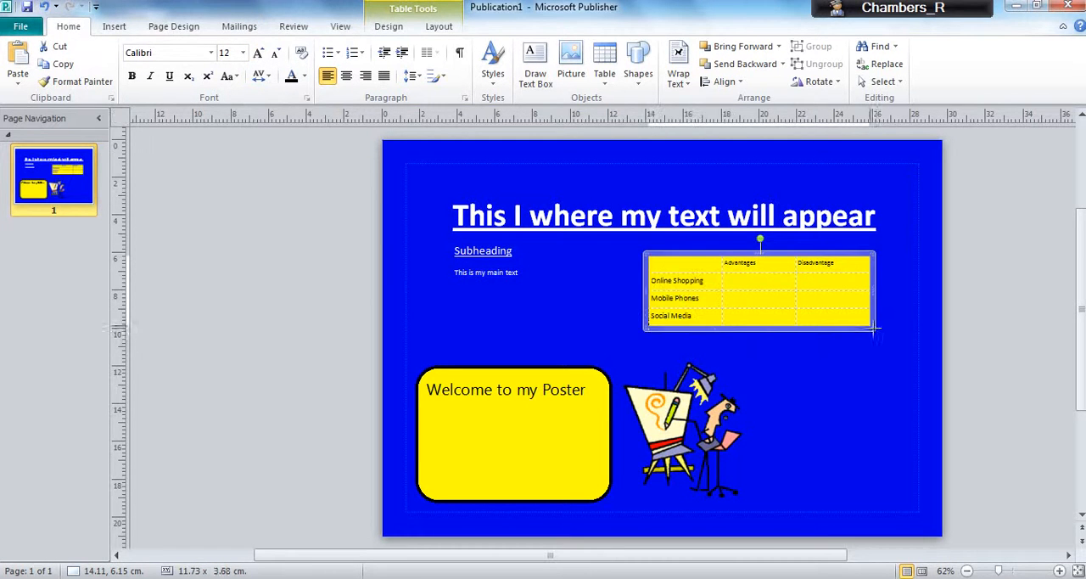
{"action": "left_click_drag", "start_coordinate": [876, 330], "coordinate": [899, 355]}
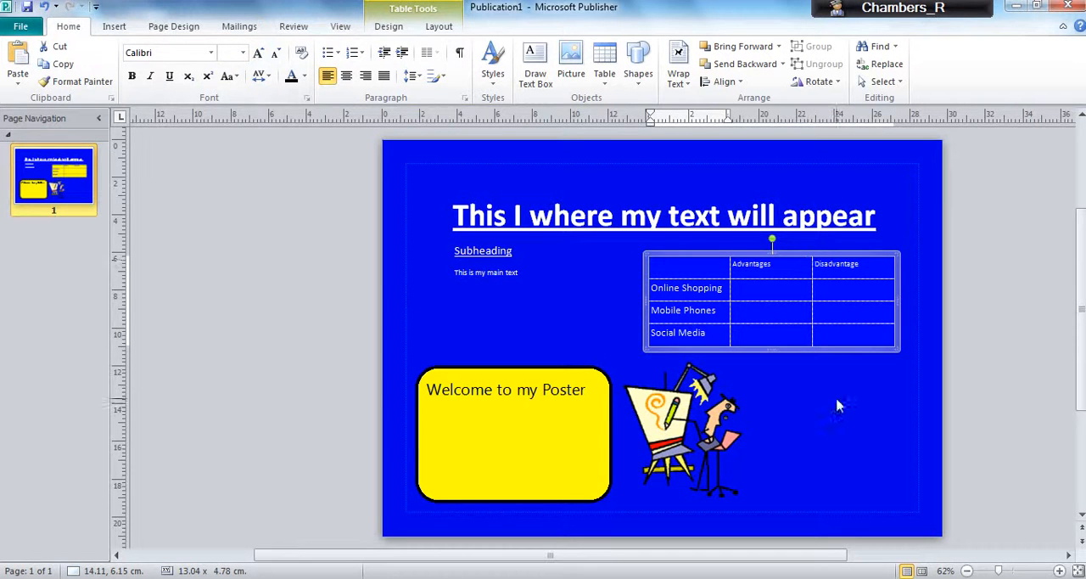
{"action": "left_click", "coordinate": [760, 288]}
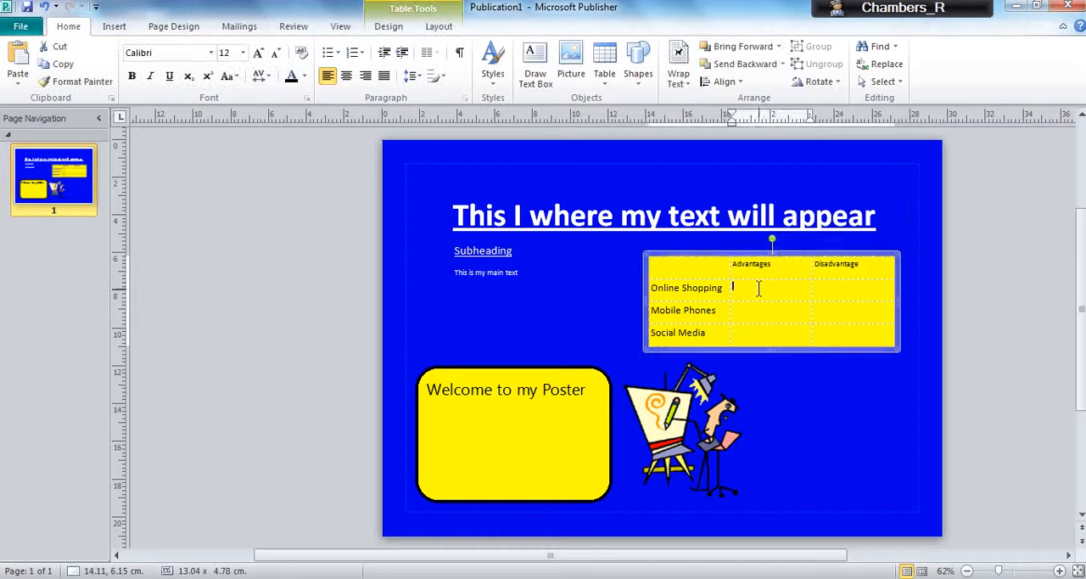
{"action": "left_click", "coordinate": [388, 26]}
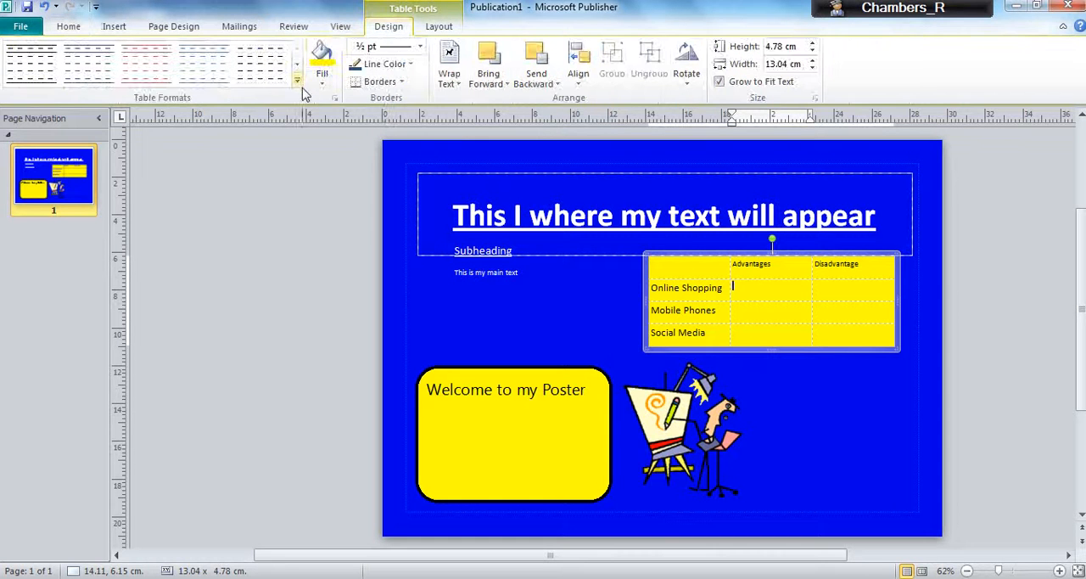
{"action": "left_click", "coordinate": [297, 81]}
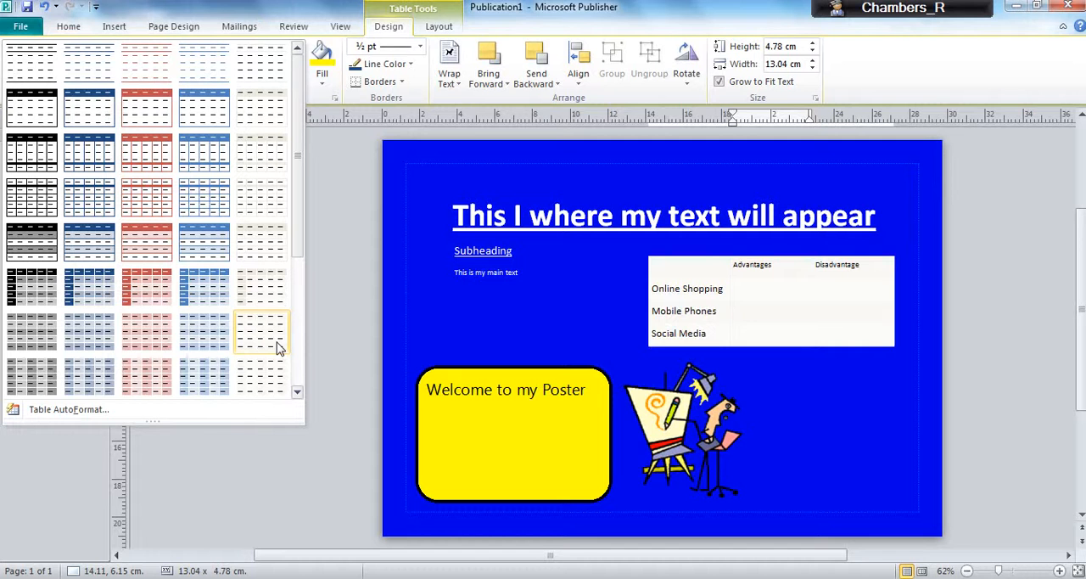
{"action": "left_click", "coordinate": [261, 331]}
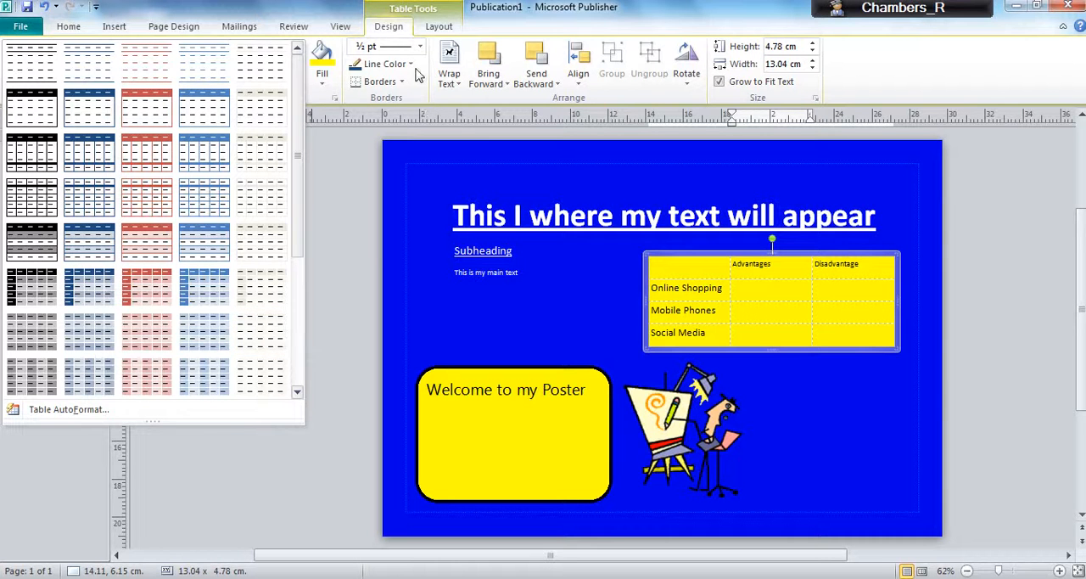
{"action": "left_click", "coordinate": [382, 64]}
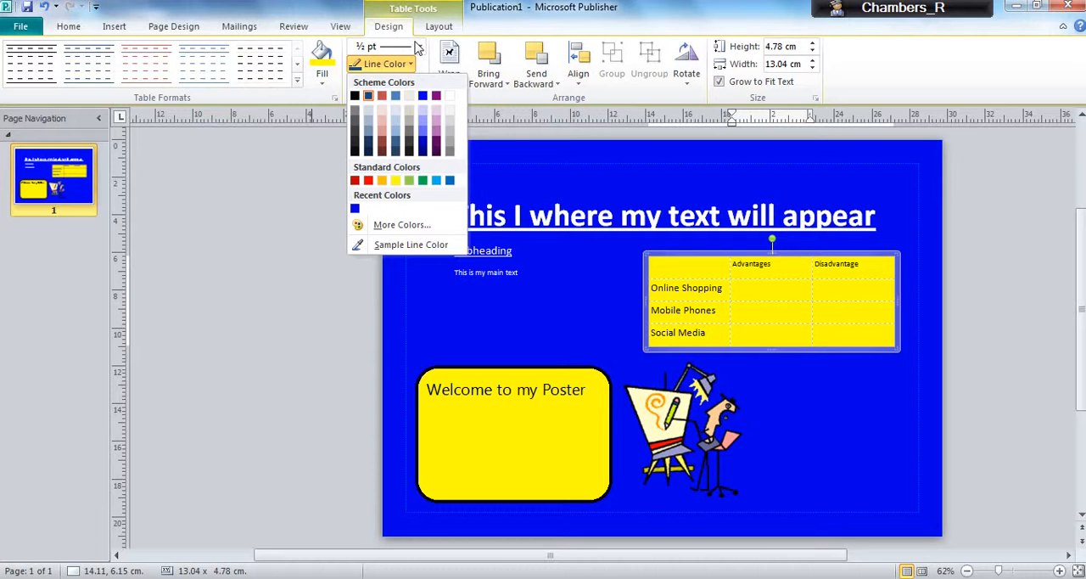
{"action": "left_click", "coordinate": [416, 45]}
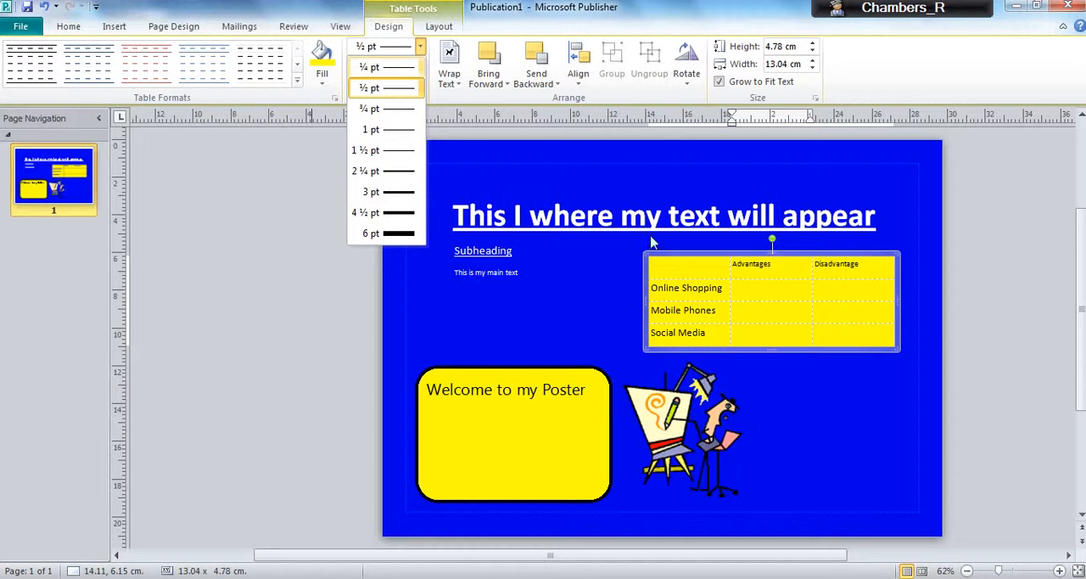
{"action": "left_click", "coordinate": [763, 287]}
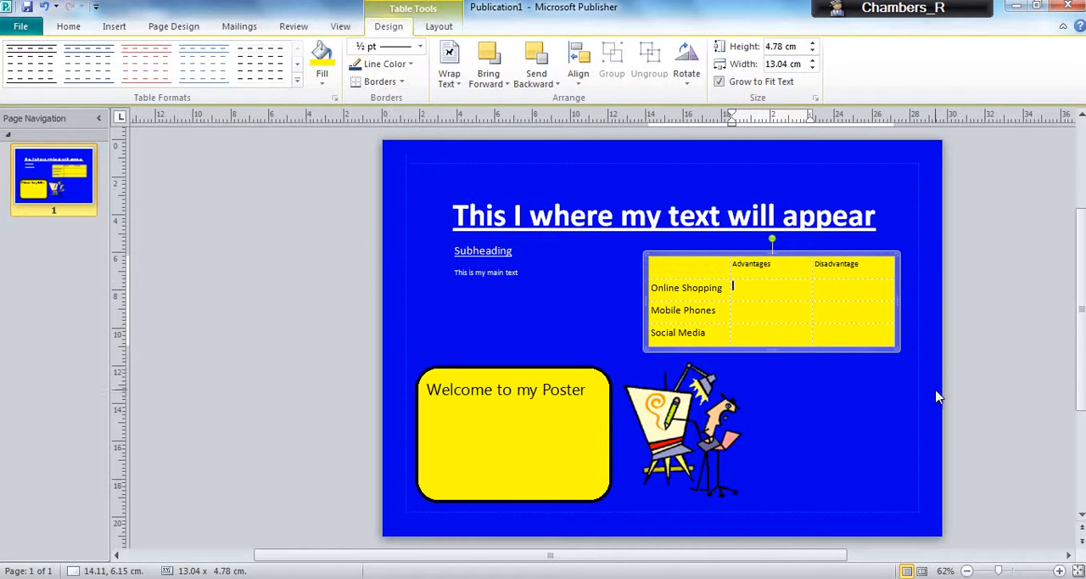
{"action": "left_click", "coordinate": [458, 146]}
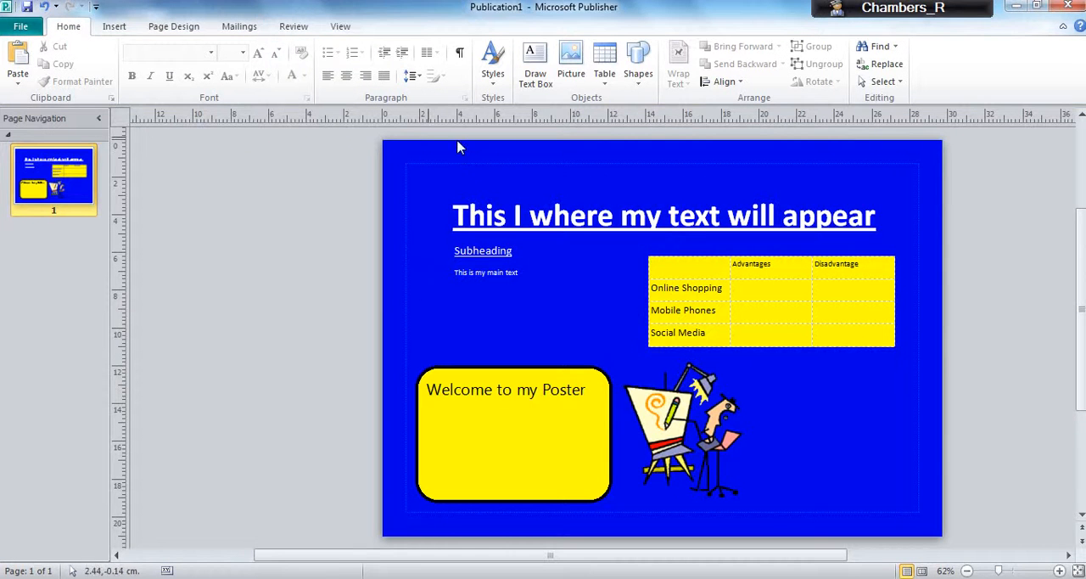